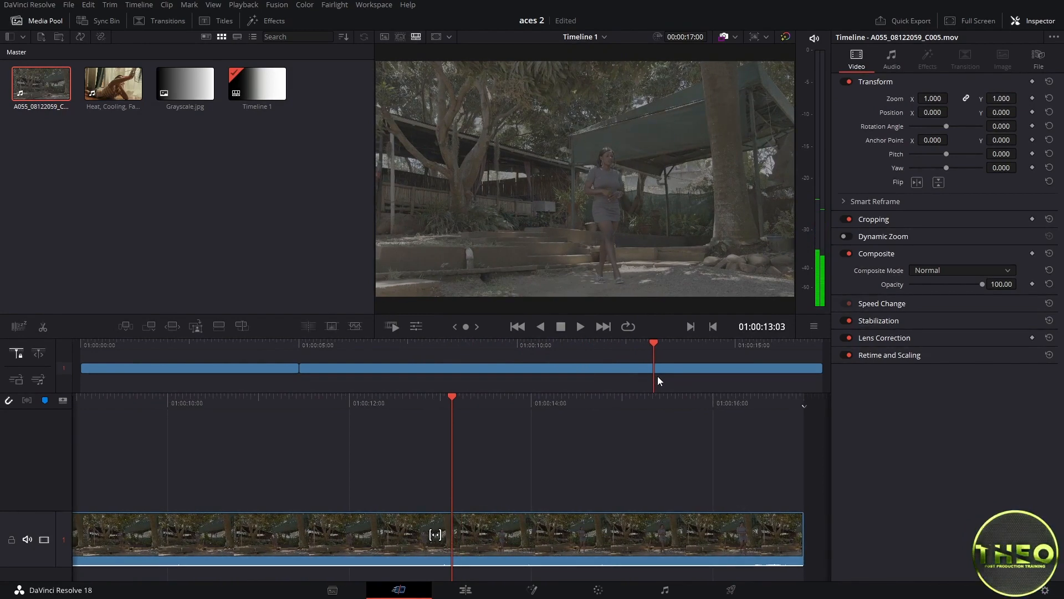
{"action": "mouse_move", "coordinate": [670, 219]}
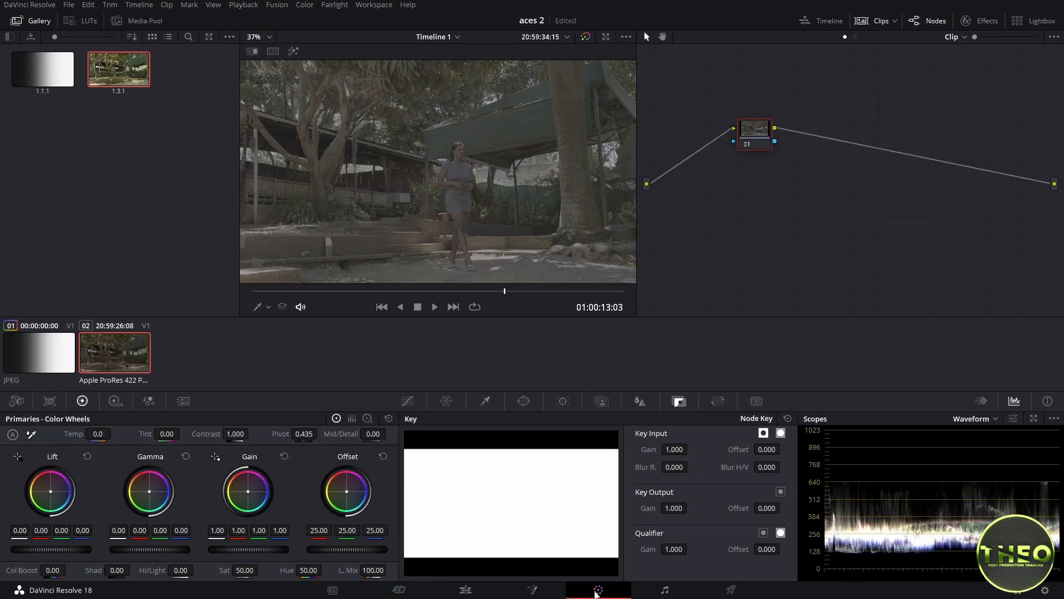
Step: Switch to the Color page workspace for the footage clip
{"action": "left_click_drag", "start_coordinate": [752, 133], "coordinate": [727, 177]}
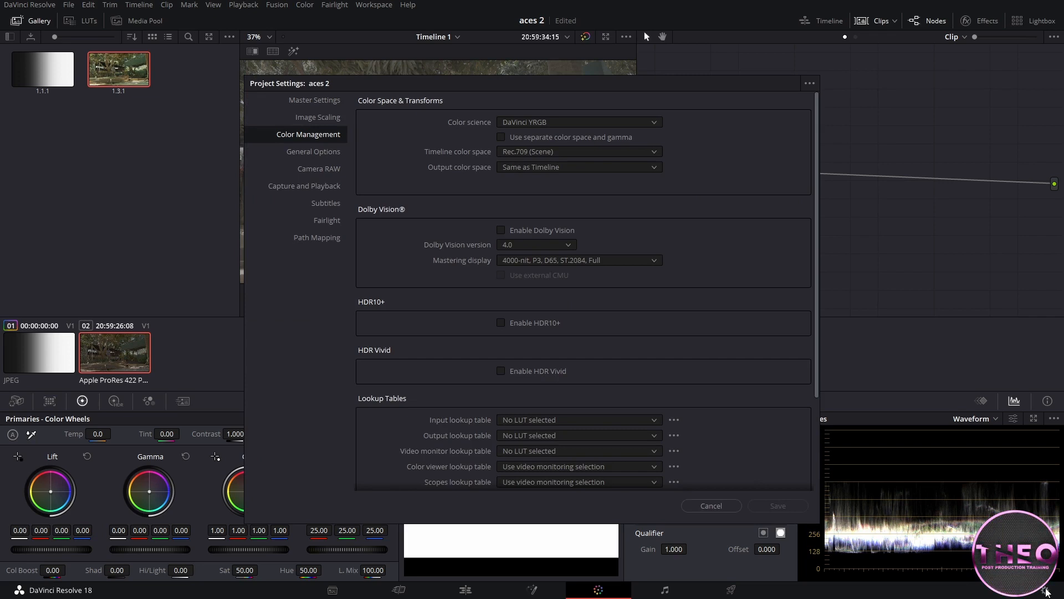
{"action": "mouse_move", "coordinate": [325, 145]}
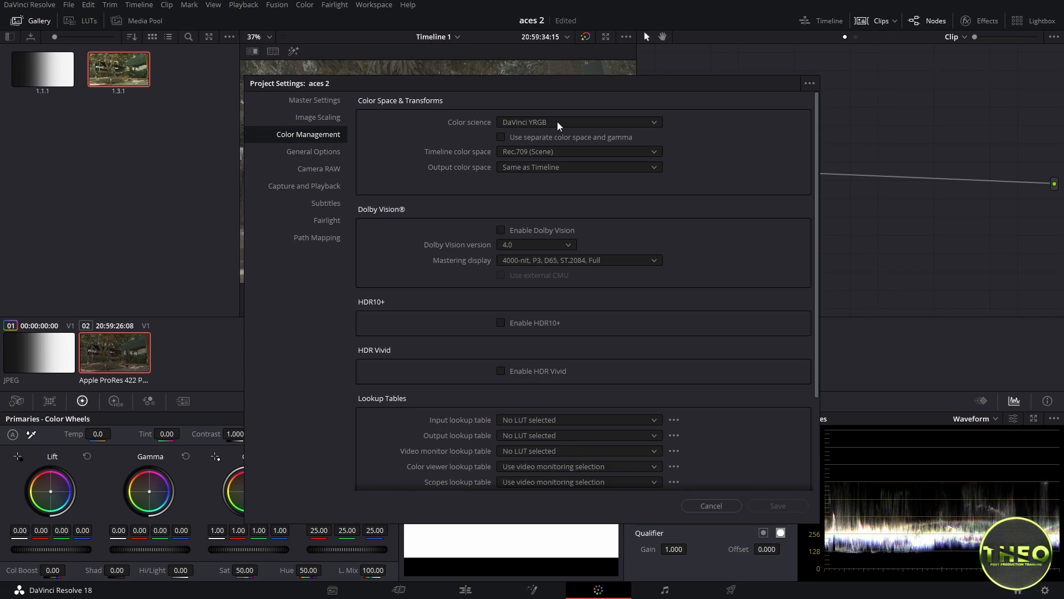
Step: Set color management to ACEScc with Rec.709 output and save the project settings
{"action": "left_click", "coordinate": [577, 122]}
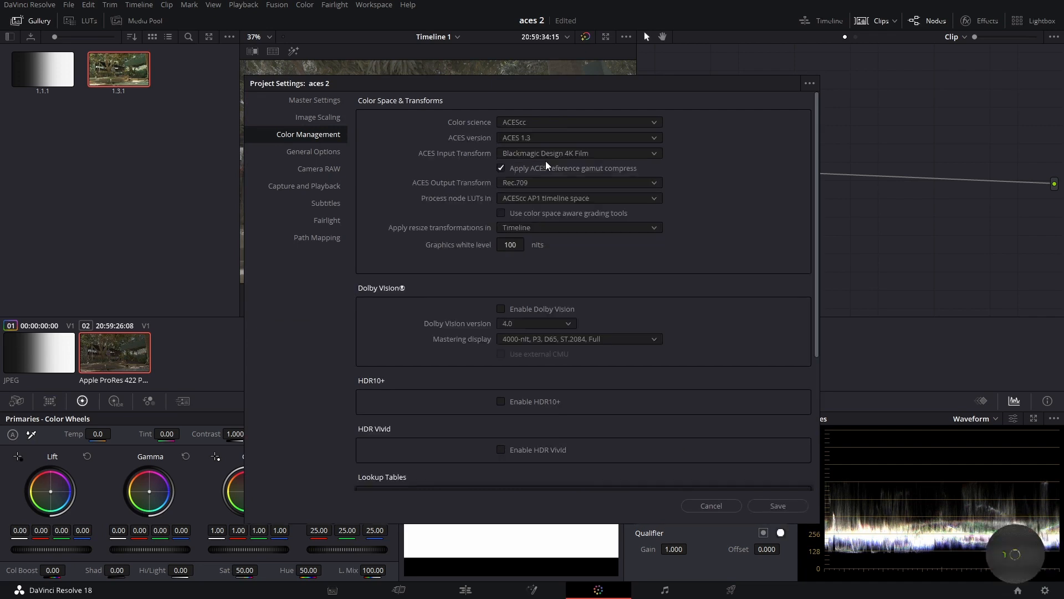
{"action": "mouse_move", "coordinate": [475, 164]}
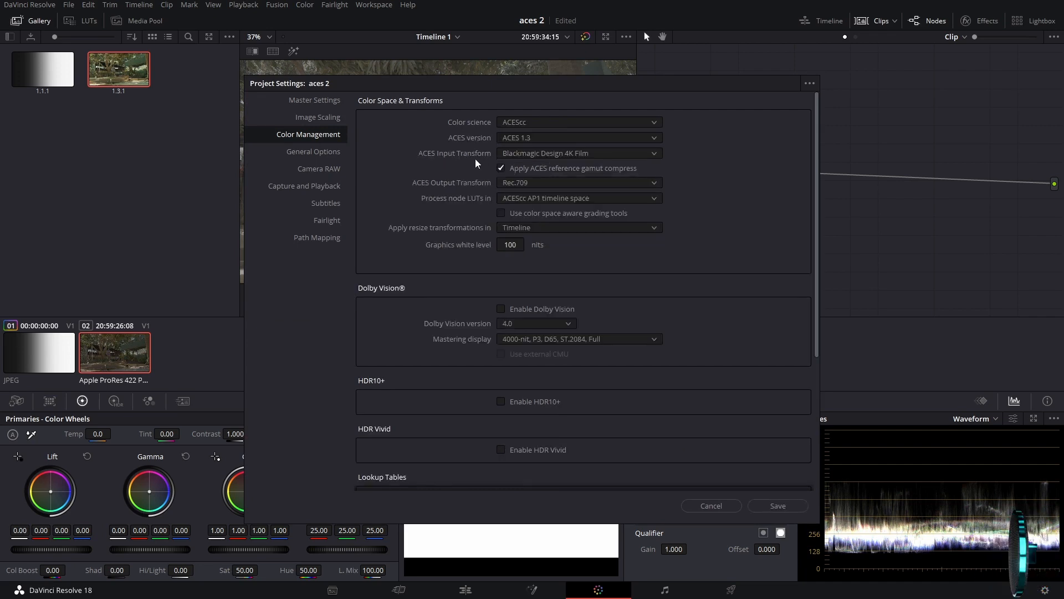
{"action": "mouse_move", "coordinate": [520, 158]}
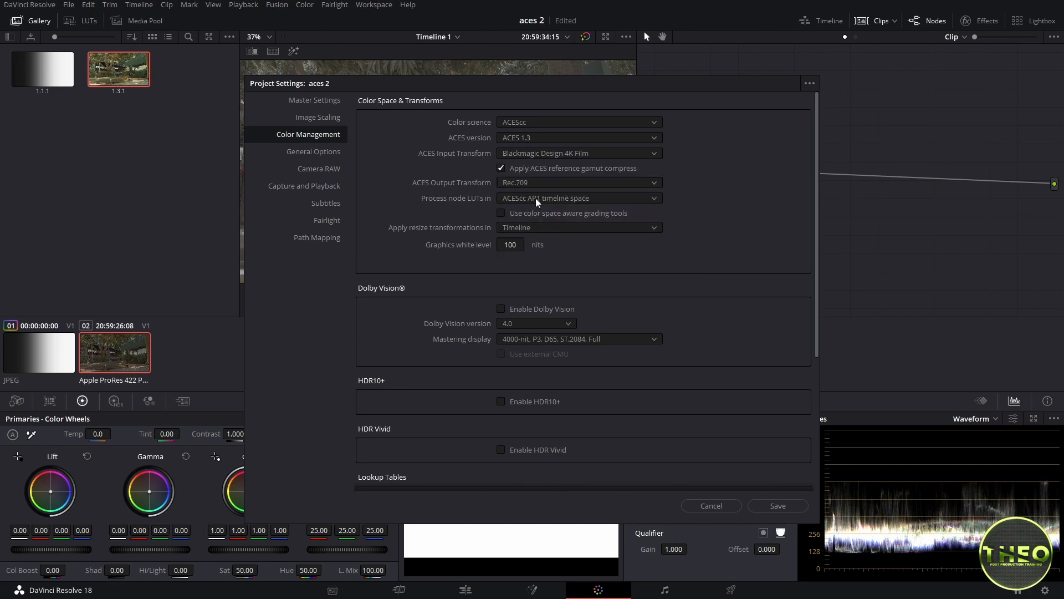
{"action": "mouse_move", "coordinate": [424, 190]}
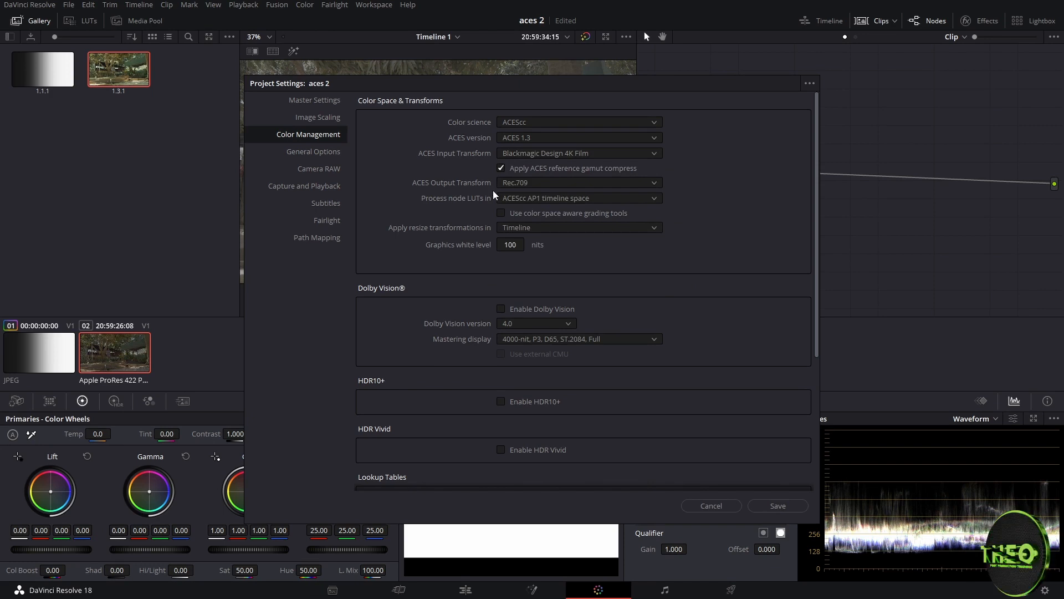
{"action": "left_click", "coordinate": [578, 182]}
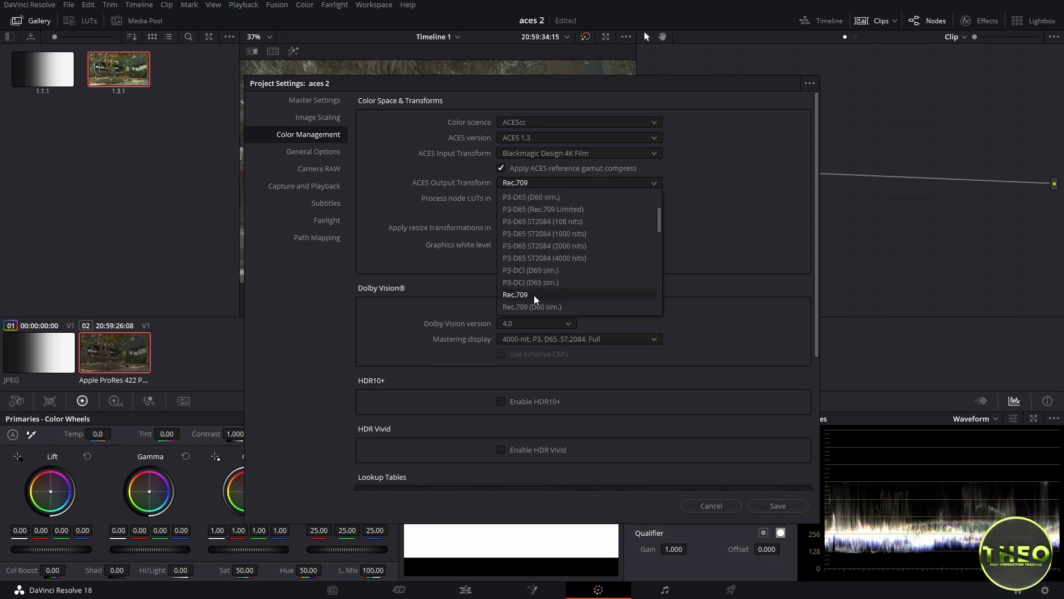
{"action": "left_click", "coordinate": [515, 293]}
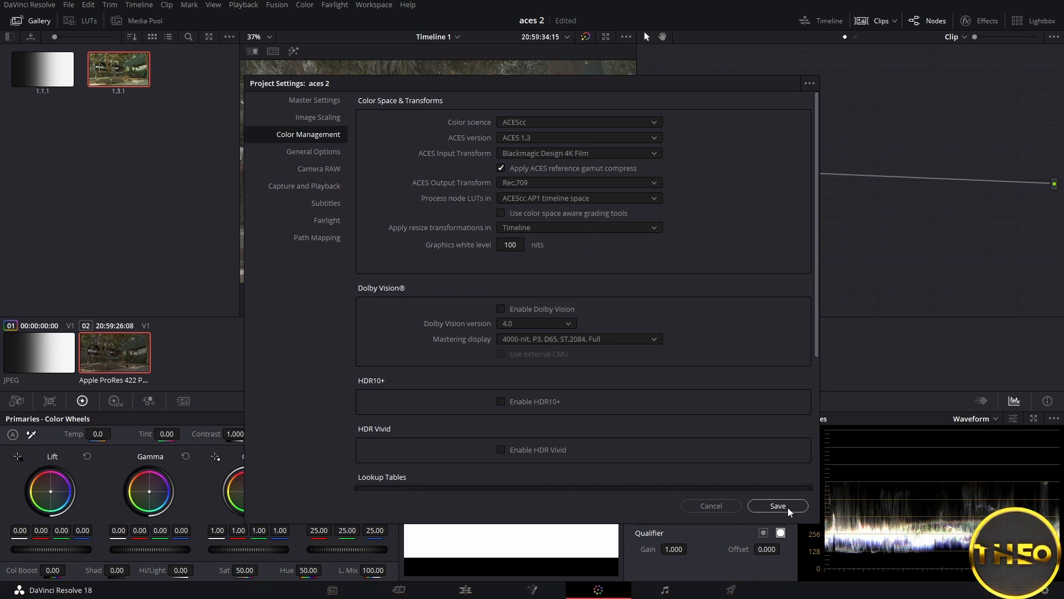
{"action": "left_click", "coordinate": [777, 505]}
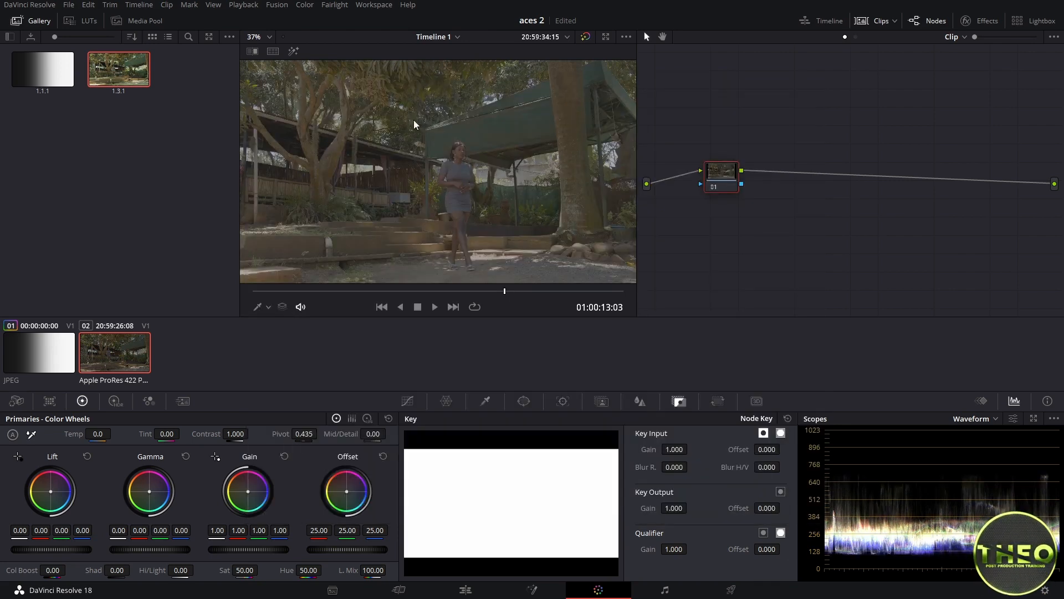
{"action": "mouse_move", "coordinate": [336, 216]}
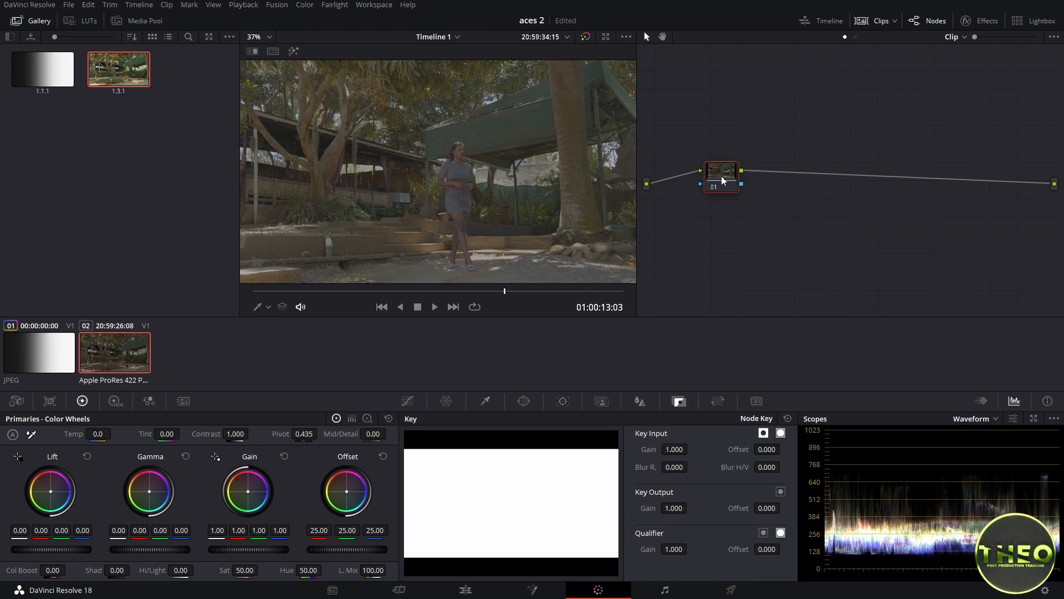
Step: Add serial node 02 after node 01
{"action": "left_click_drag", "start_coordinate": [721, 175], "coordinate": [699, 182]}
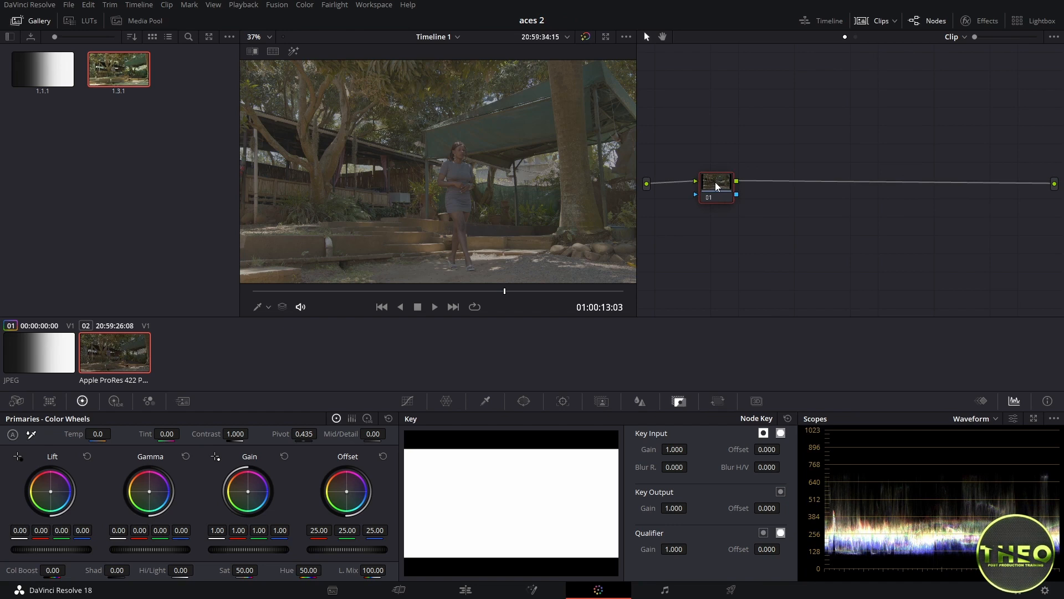
{"action": "right_click", "coordinate": [715, 187]}
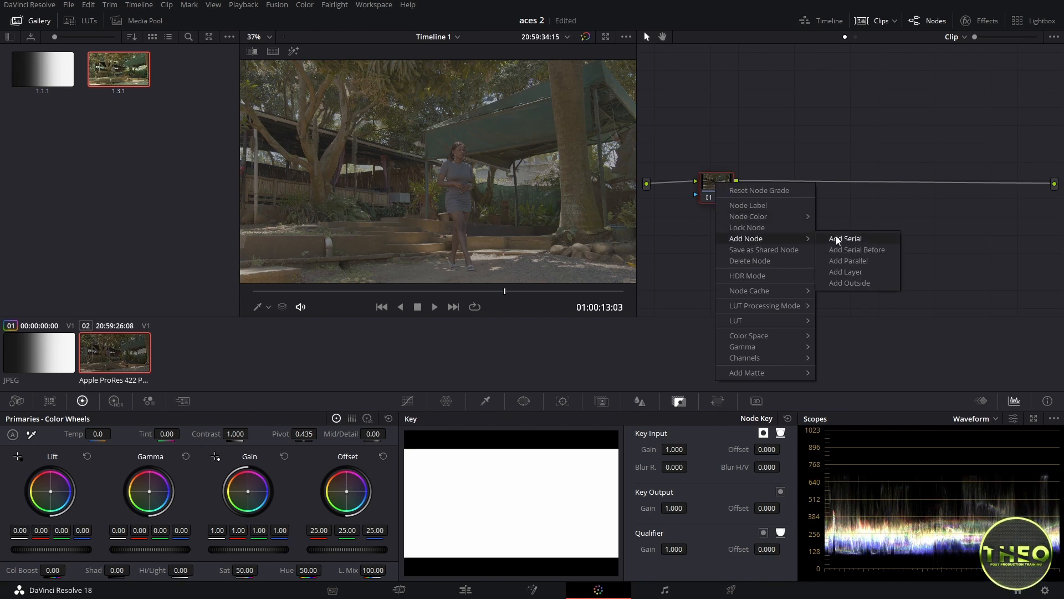
{"action": "left_click", "coordinate": [845, 238]}
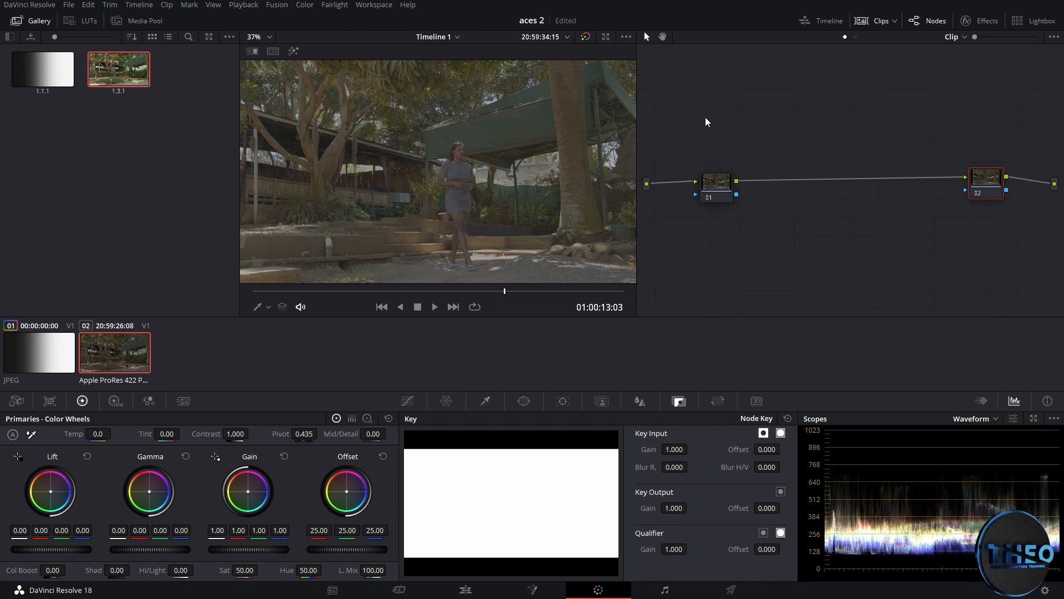
Step: Apply a Cinematic Hollywood LUT to node 02, then disable the node
{"action": "left_click", "coordinate": [89, 21]}
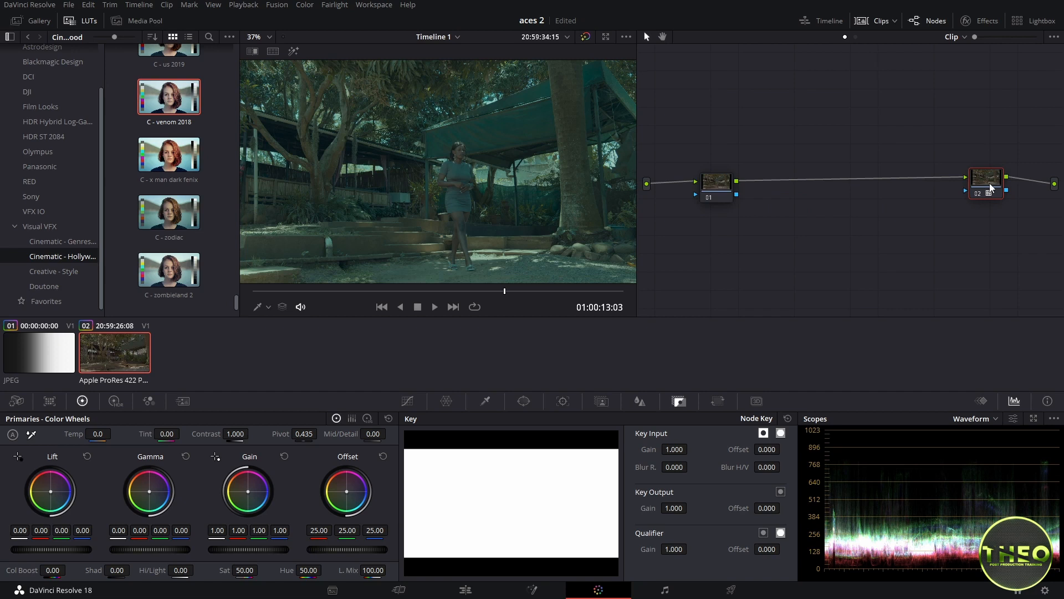
{"action": "left_click", "coordinate": [716, 178]}
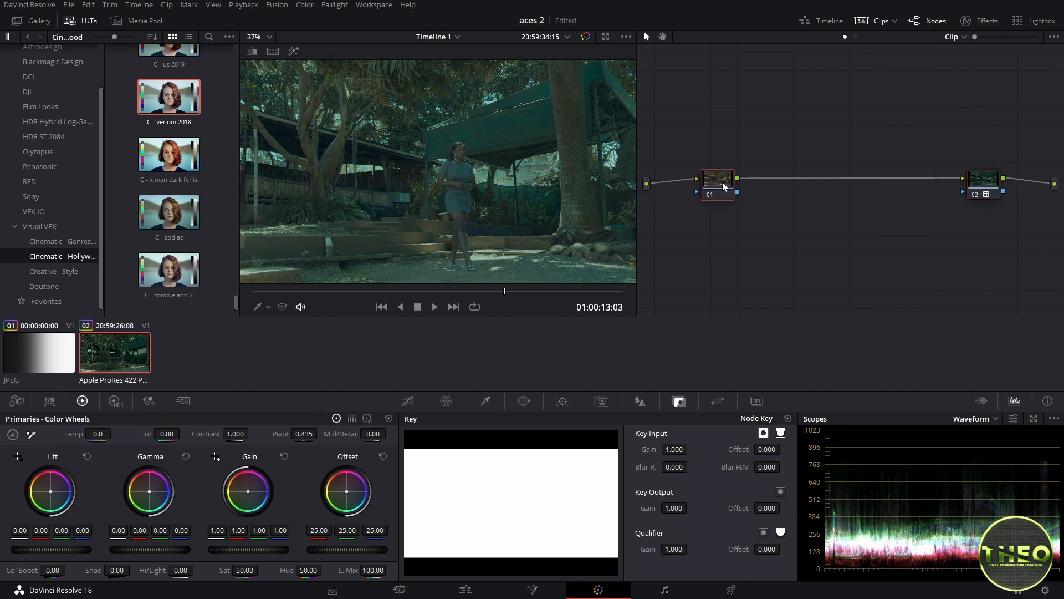
{"action": "left_click", "coordinate": [980, 194]}
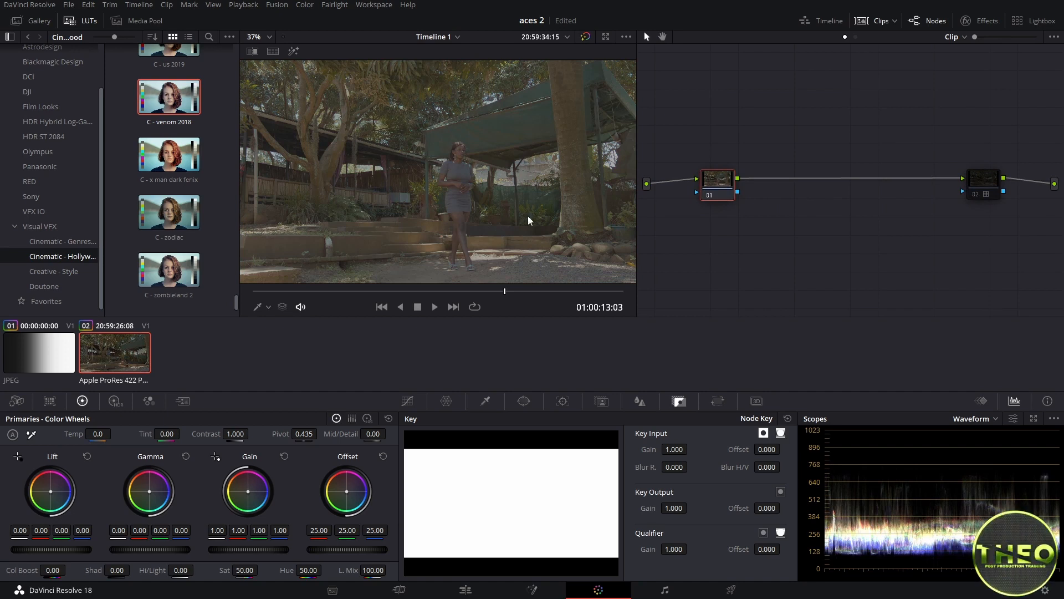
{"action": "mouse_move", "coordinate": [486, 278]}
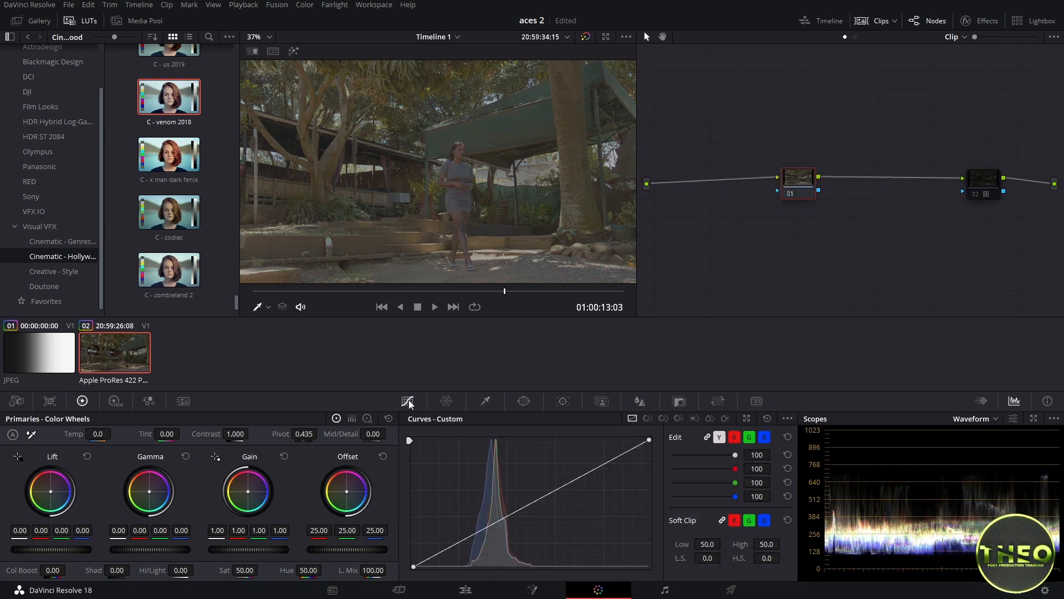
Step: Enable editable splines and shape a soft S-curve with lifted blacks and lowered white point
{"action": "left_click", "coordinate": [789, 419]}
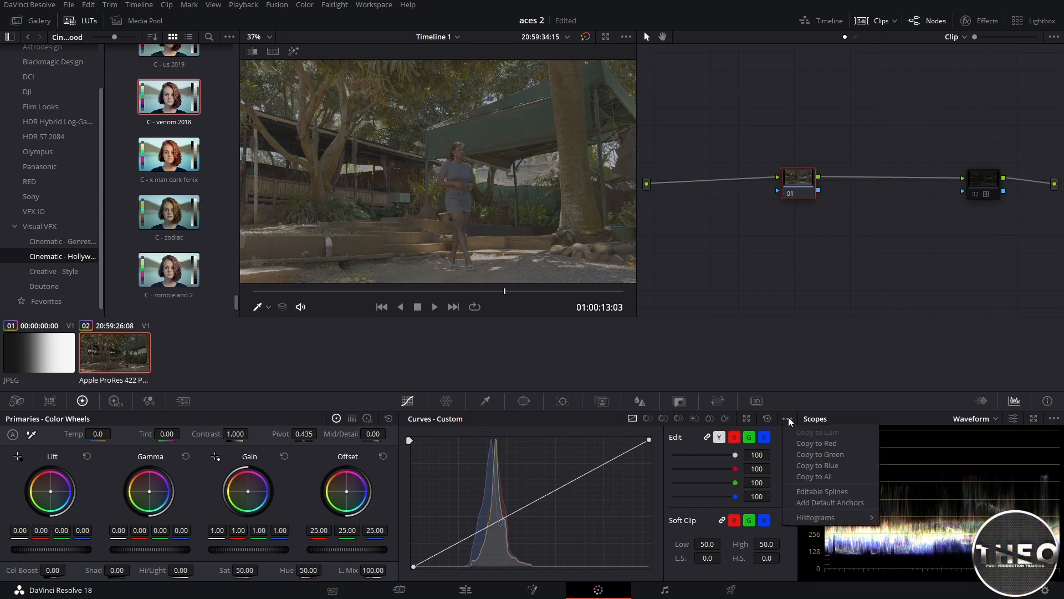
{"action": "mouse_move", "coordinate": [805, 490]}
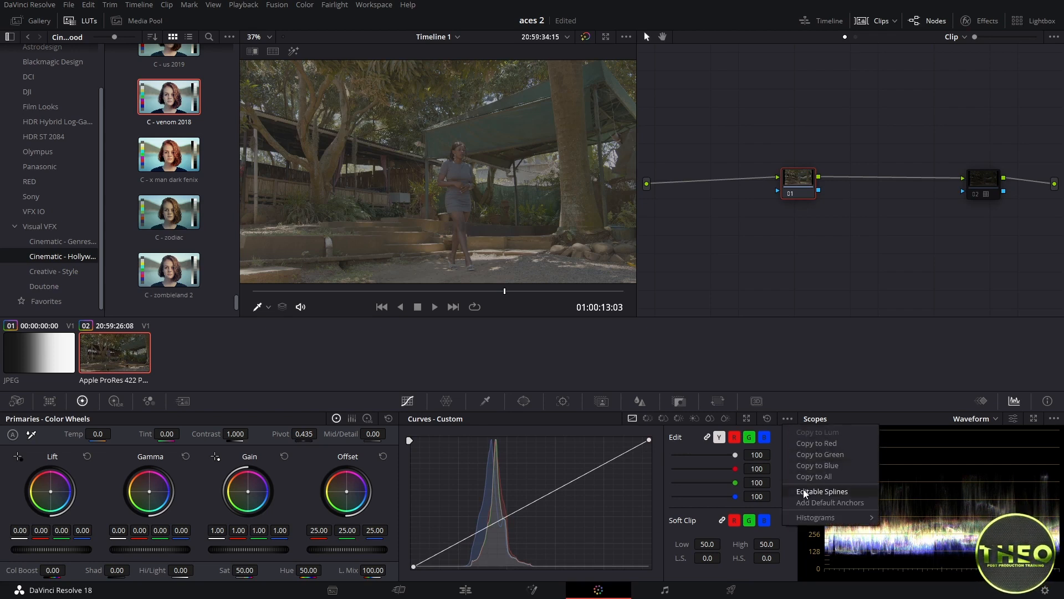
{"action": "left_click", "coordinate": [821, 490]}
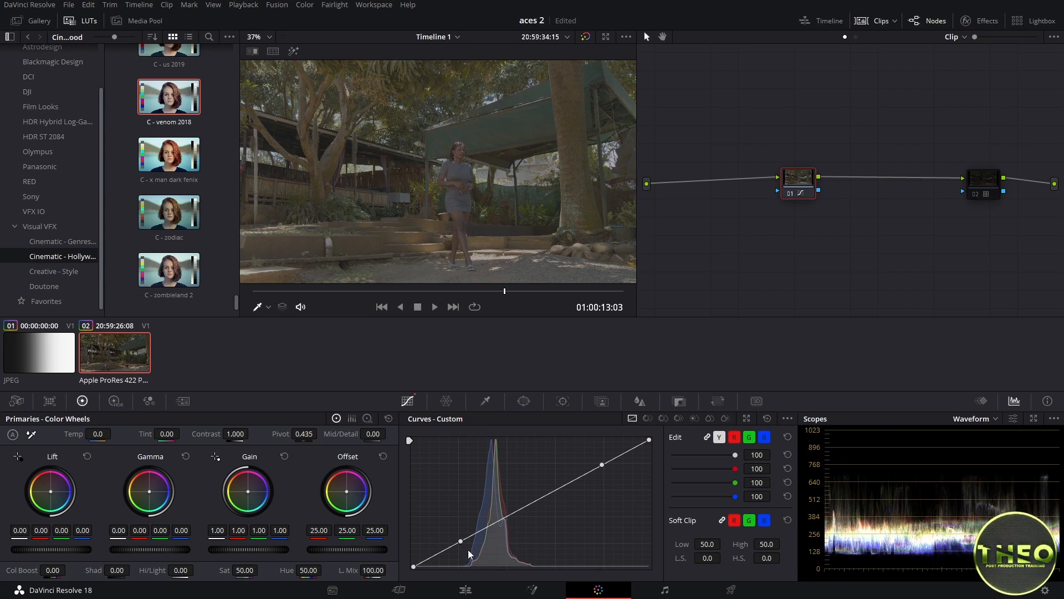
{"action": "left_click_drag", "start_coordinate": [460, 541], "coordinate": [414, 562]}
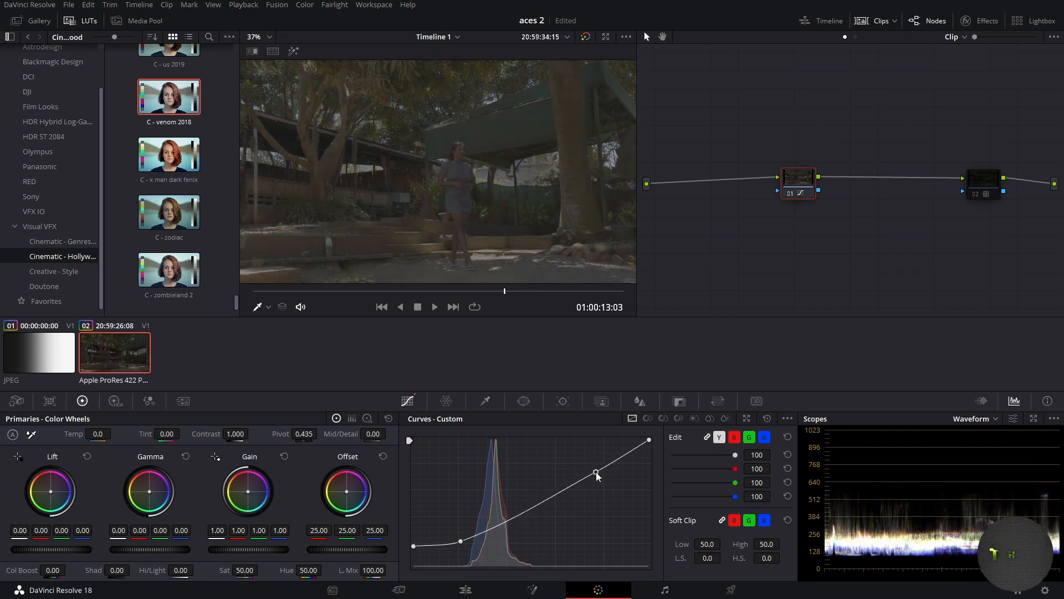
{"action": "left_click_drag", "start_coordinate": [595, 472], "coordinate": [648, 451]}
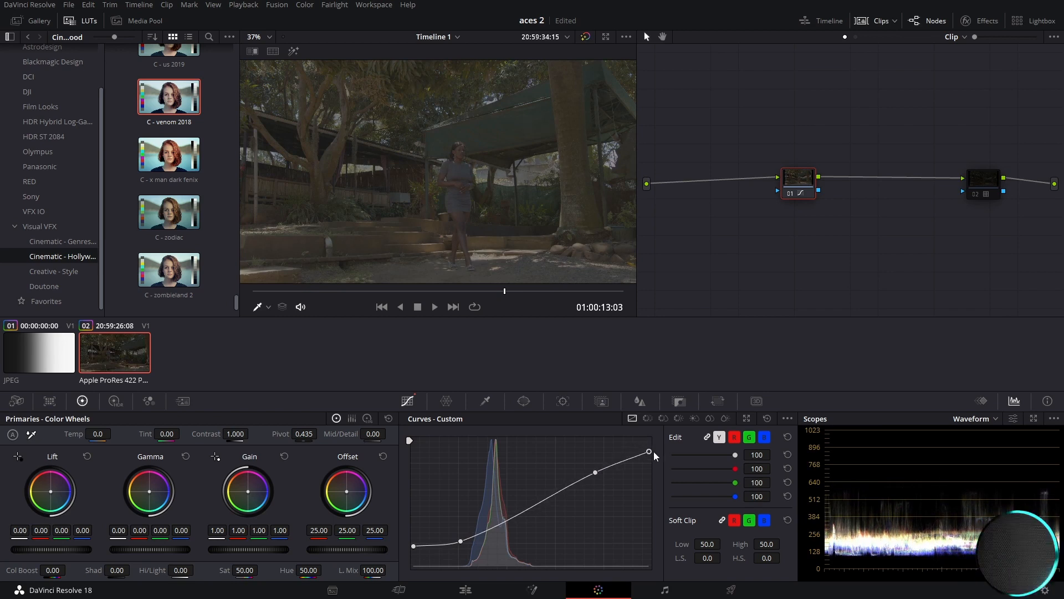
{"action": "left_click_drag", "start_coordinate": [647, 451], "coordinate": [648, 466]}
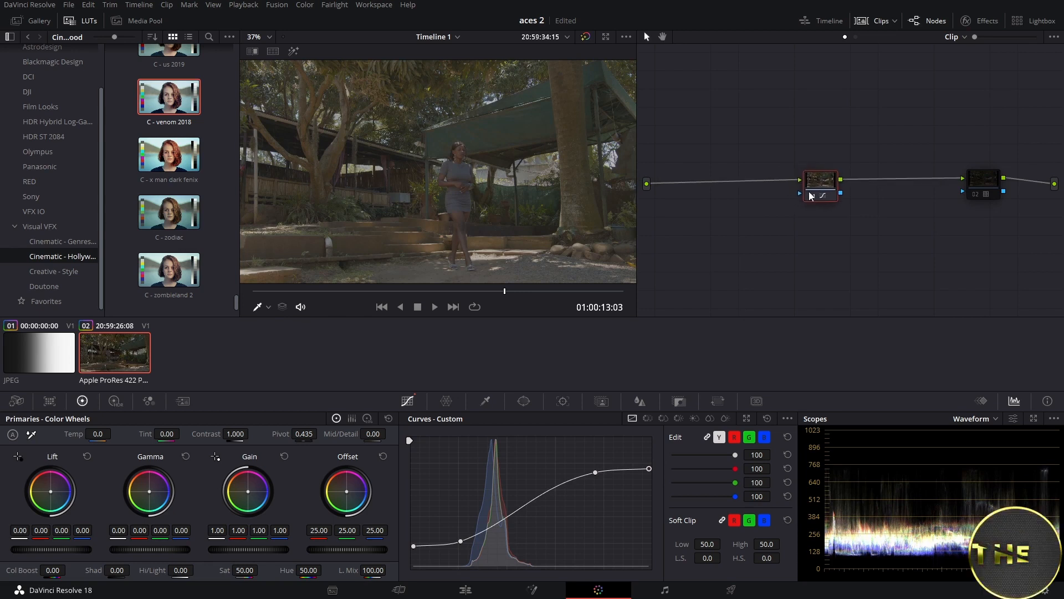
Step: Insert a serial node before the curve node with contrast 1.330 and pivot 0.249
{"action": "right_click", "coordinate": [819, 183]}
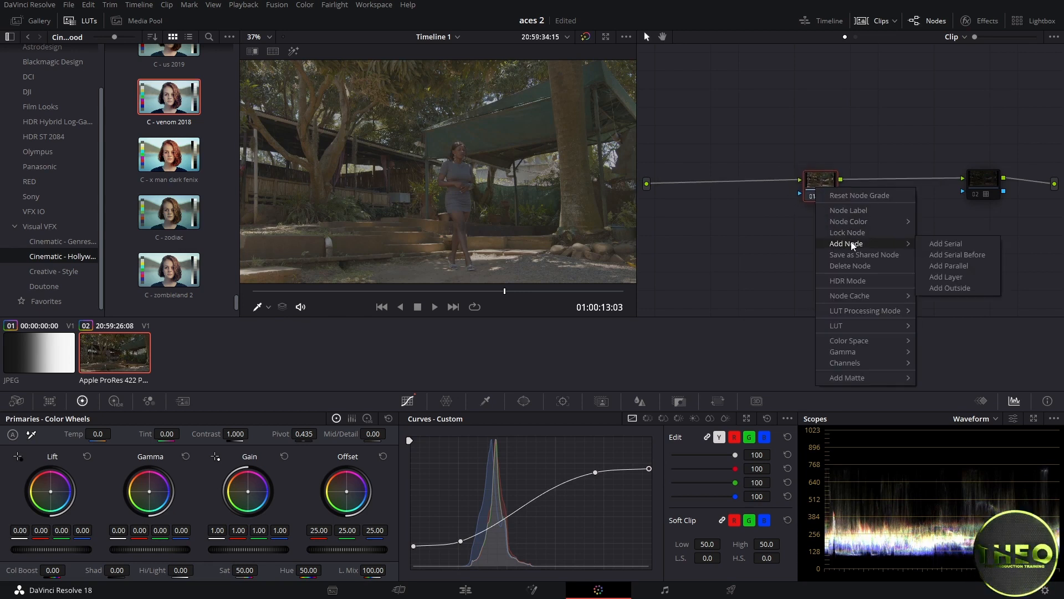
{"action": "mouse_move", "coordinate": [956, 254]}
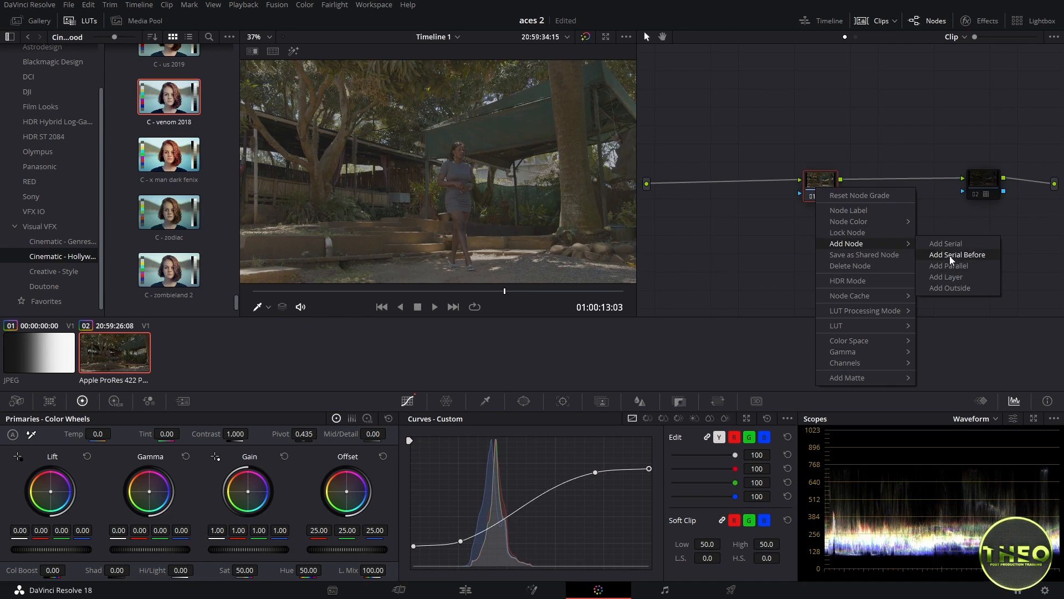
{"action": "left_click", "coordinate": [957, 254]}
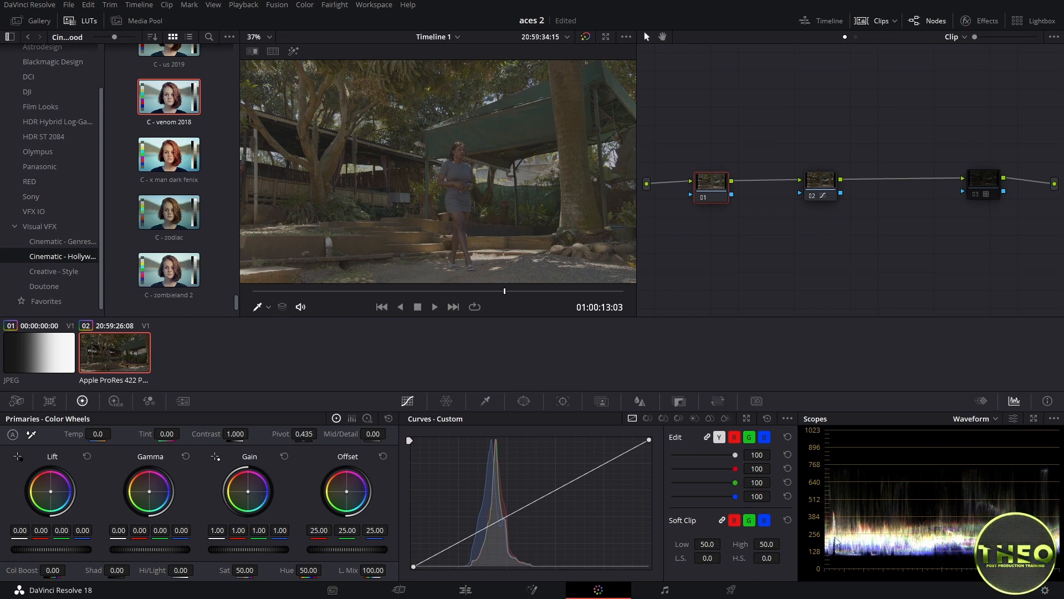
{"action": "mouse_move", "coordinate": [818, 536]}
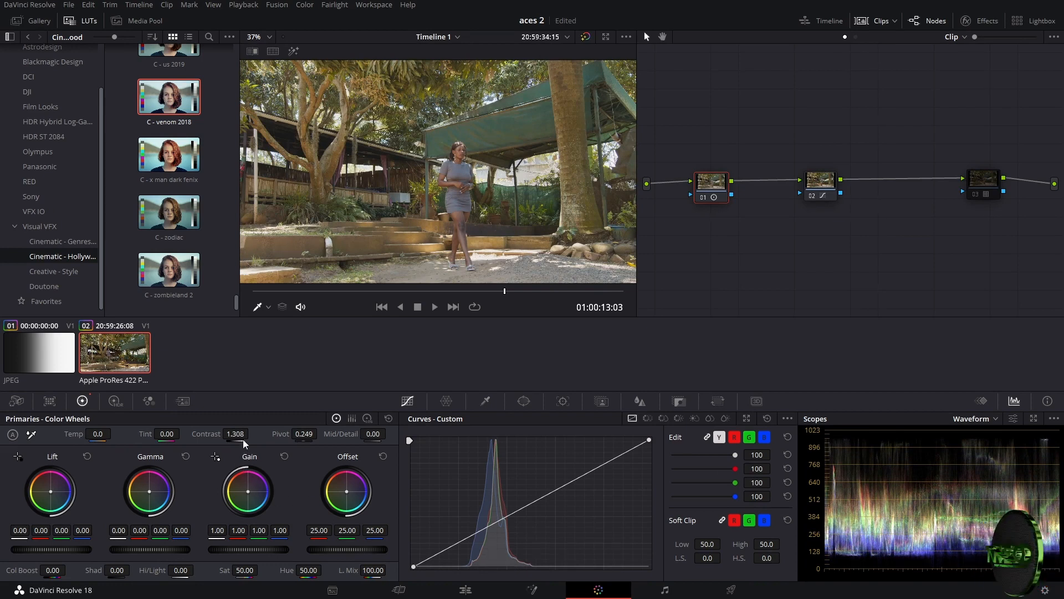
{"action": "left_click", "coordinate": [236, 433]}
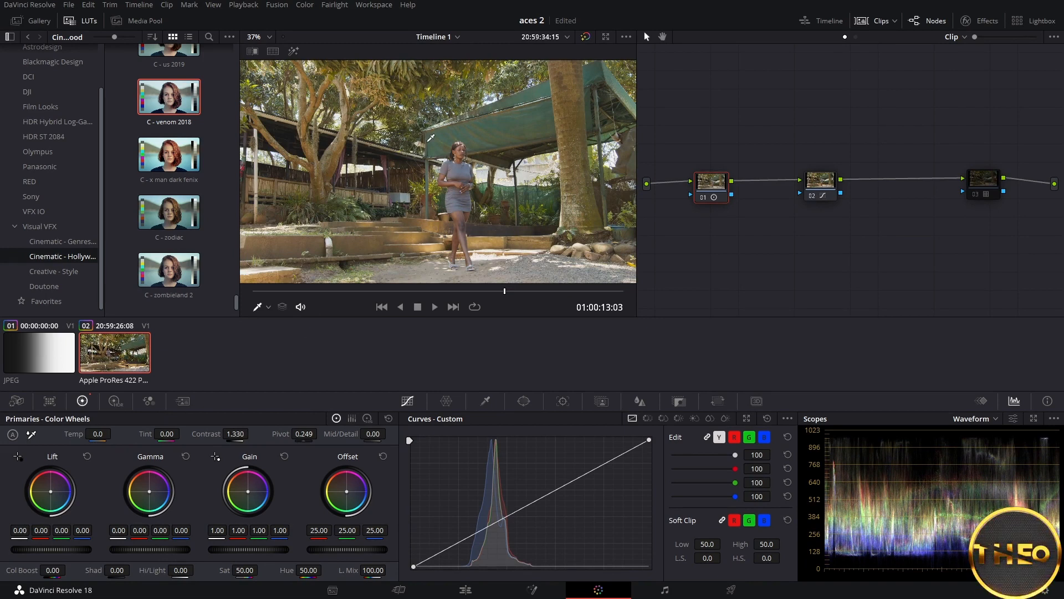
{"action": "mouse_move", "coordinate": [392, 244]}
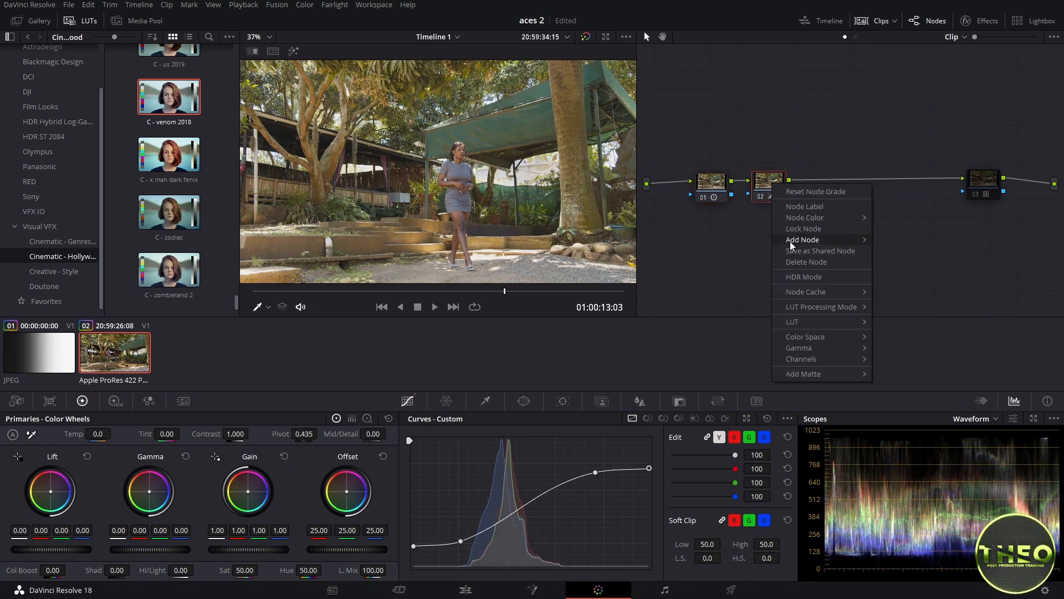
{"action": "mouse_move", "coordinate": [802, 239]}
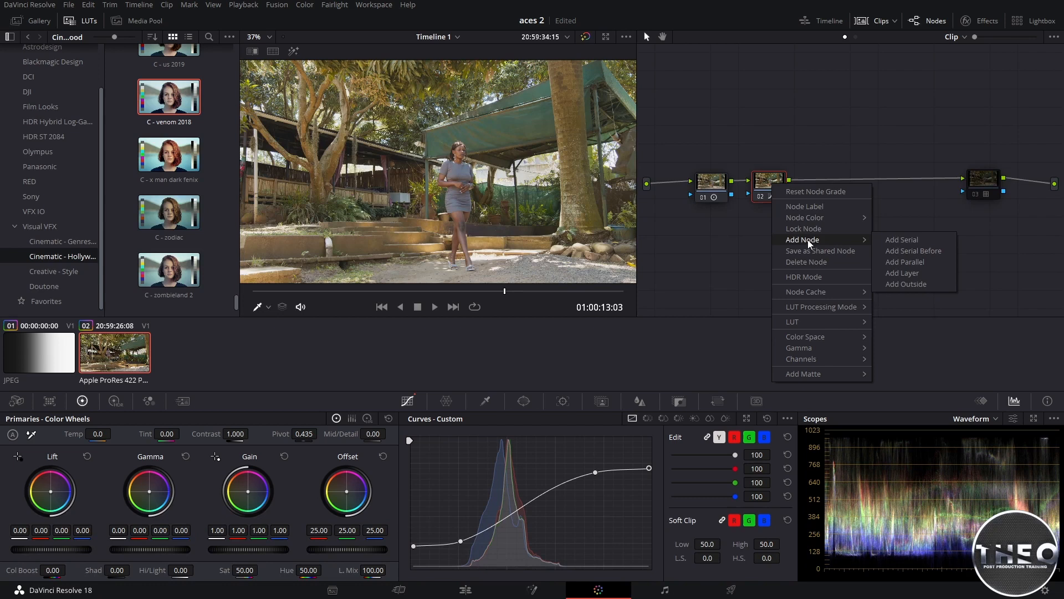
Step: Add serial node 03 after the curve node for 0.47-radius sharpening
{"action": "left_click", "coordinate": [901, 239]}
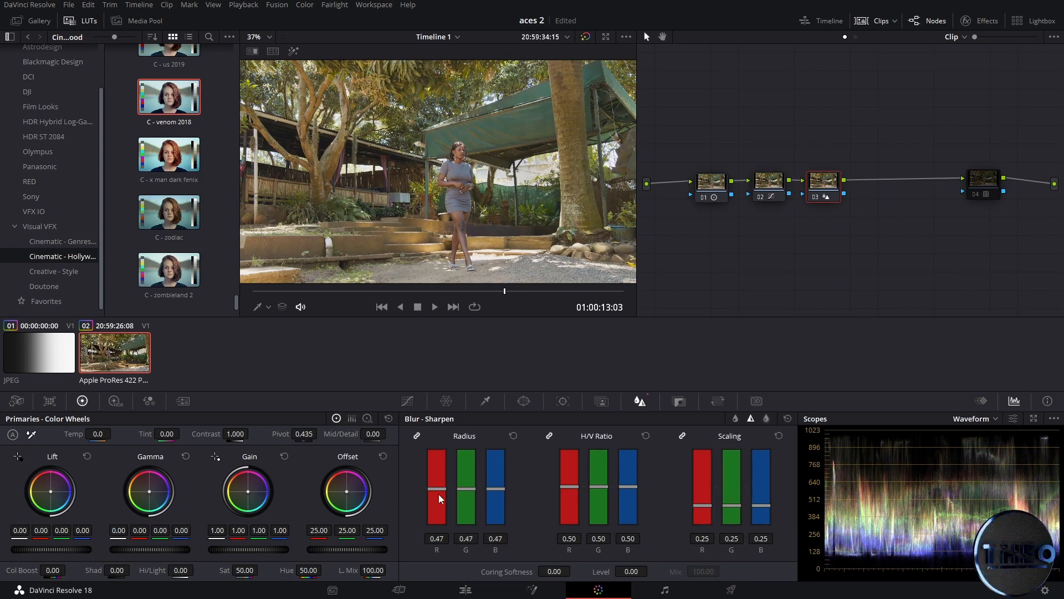
{"action": "mouse_move", "coordinate": [390, 287]}
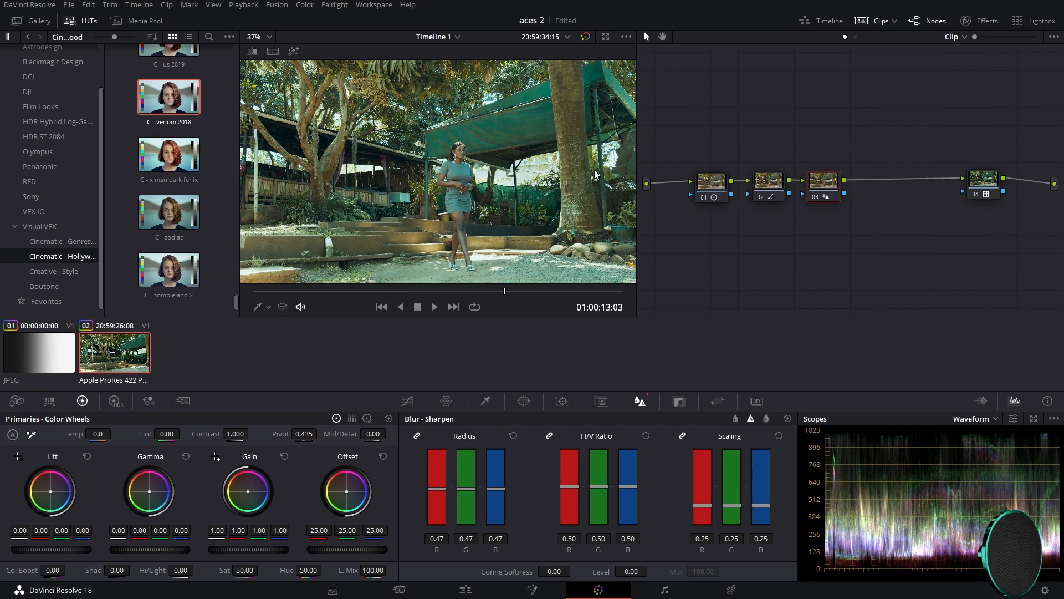
{"action": "mouse_move", "coordinate": [466, 264]}
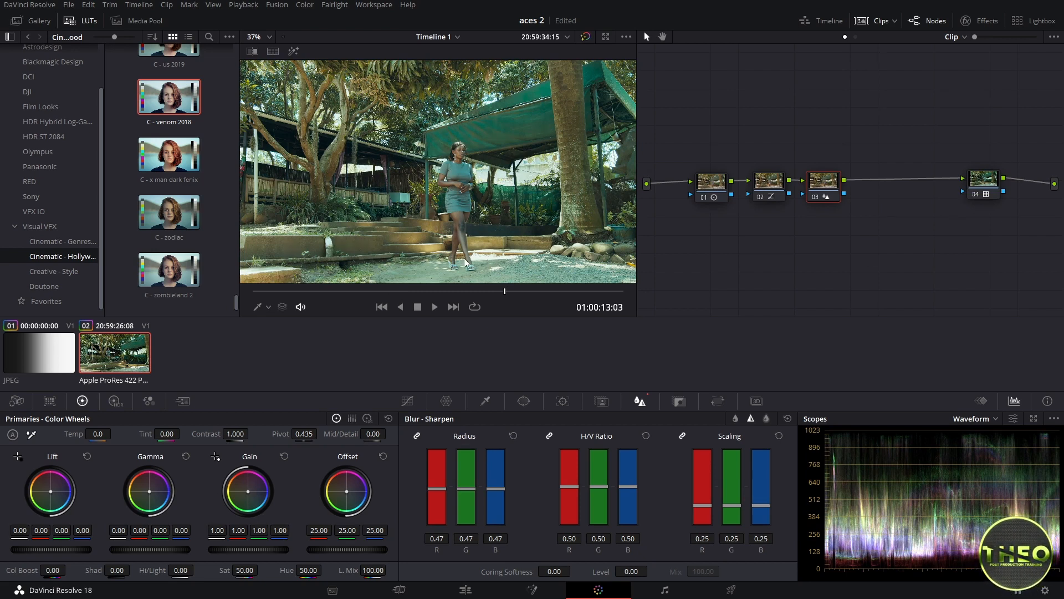
{"action": "mouse_move", "coordinate": [607, 431]}
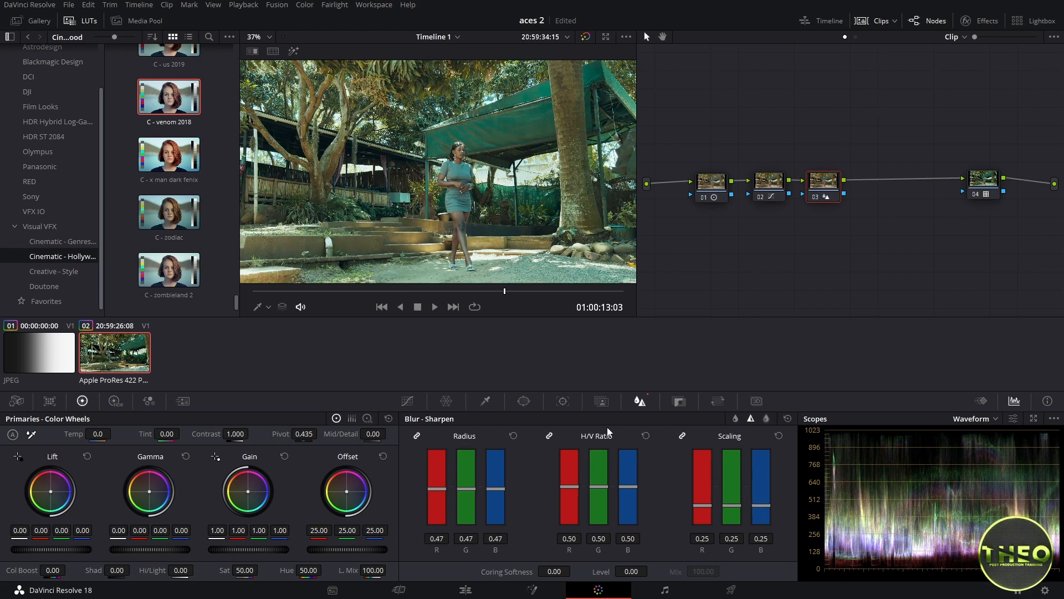
Step: Lower node 03's key output gain to 0.651 and play the graded clip
{"action": "left_click", "coordinate": [678, 401]}
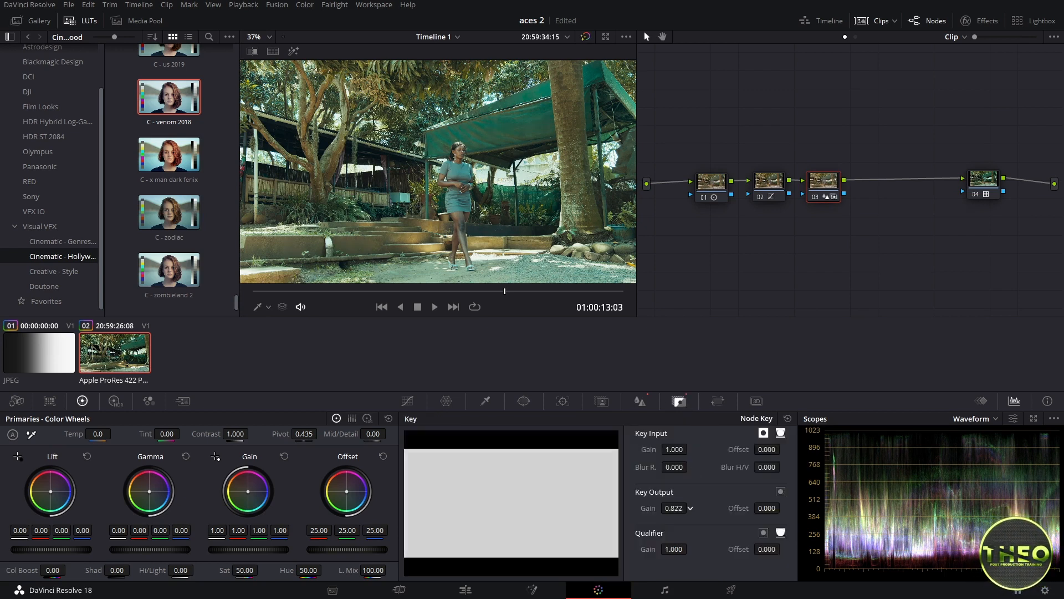
{"action": "left_click_drag", "start_coordinate": [673, 508], "coordinate": [674, 516]}
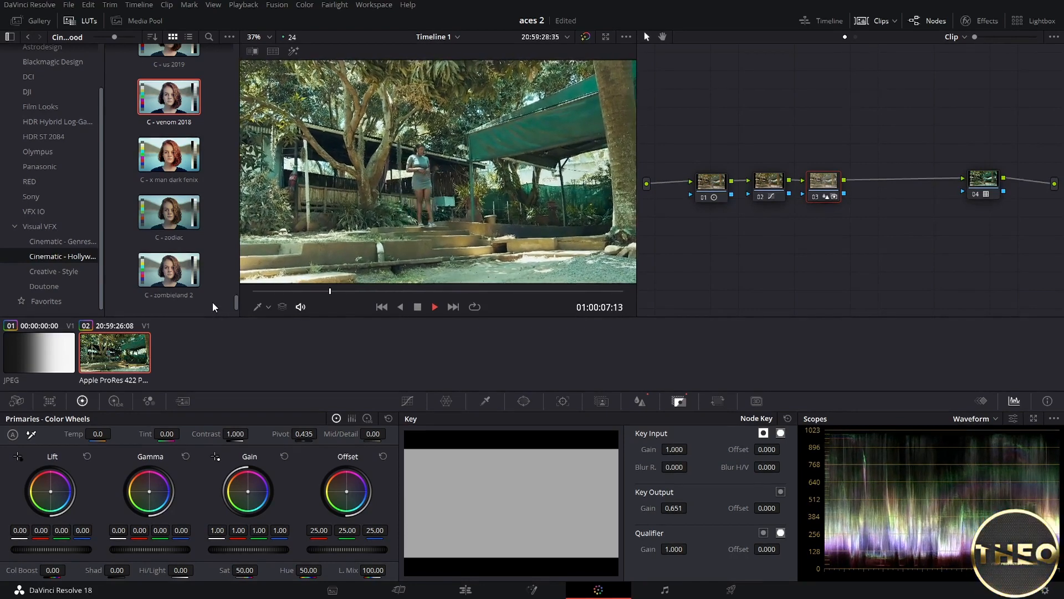
{"action": "left_click", "coordinate": [434, 307]}
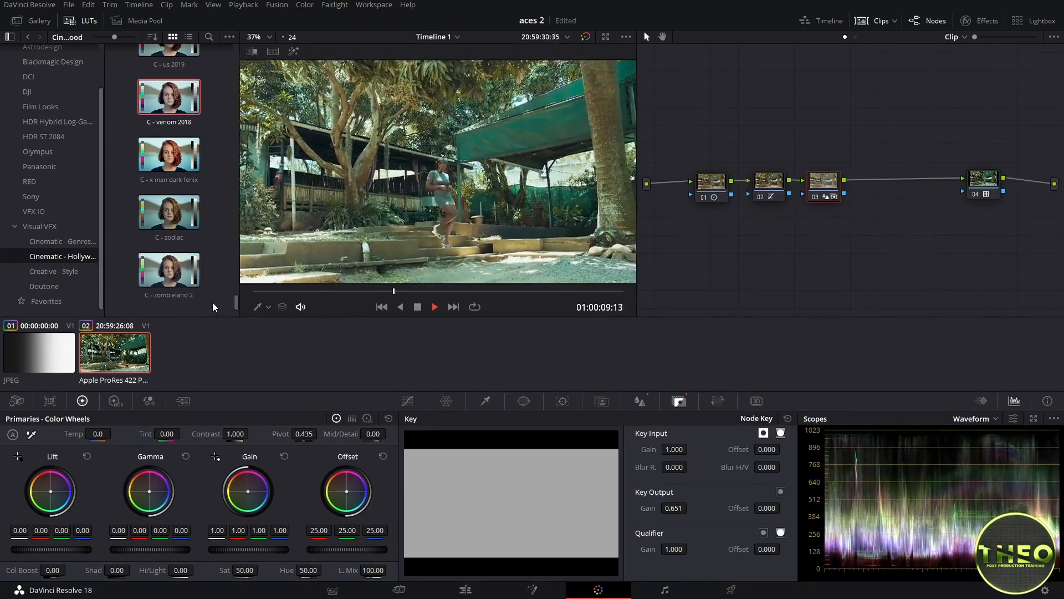